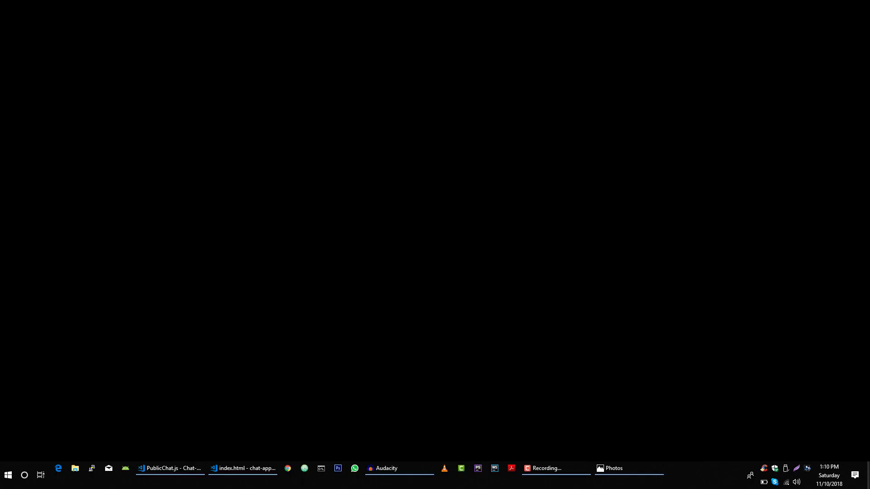
- Show the RoomChat diagram section where the server broadcasts join notices to every client
left_click(610, 469)
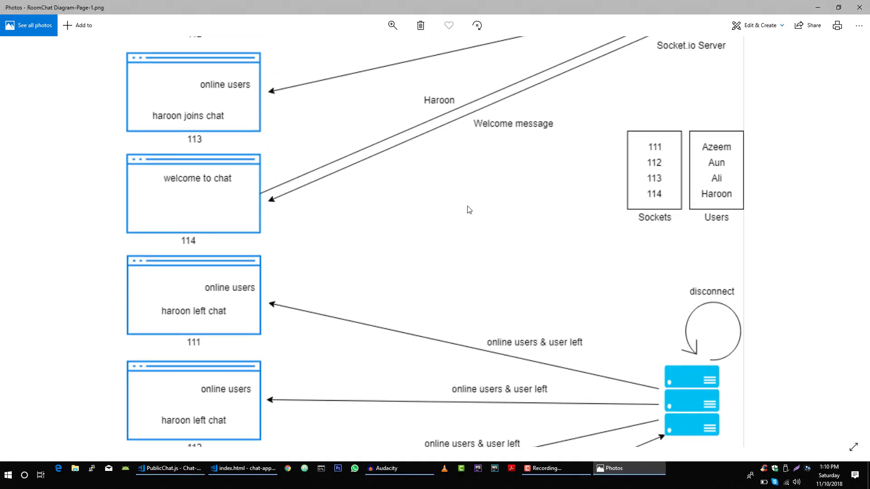
scroll("down", 3)
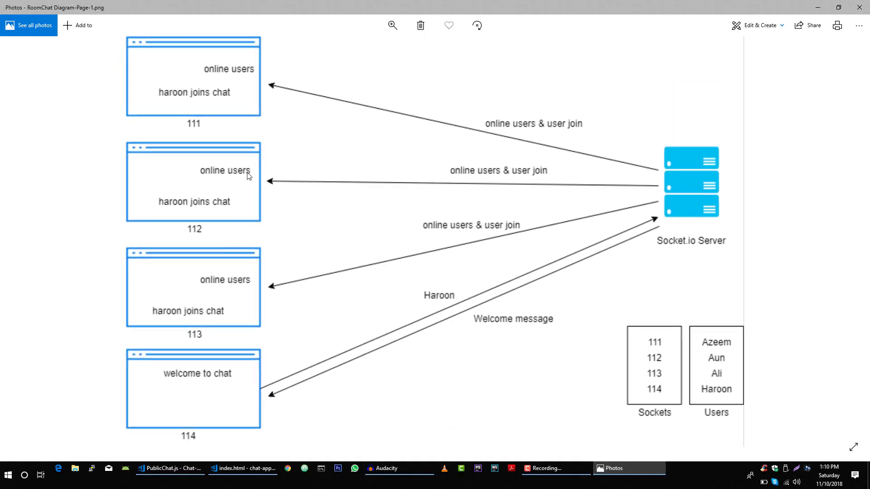
mouse_move(272, 393)
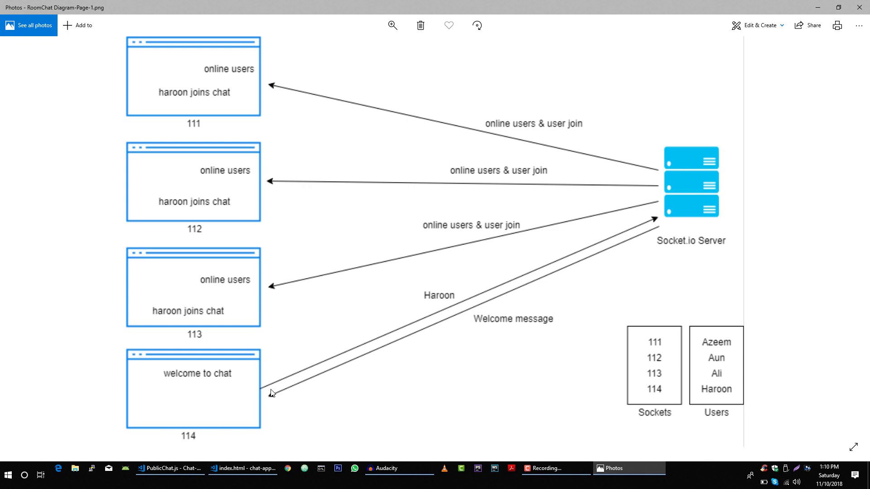
mouse_move(170, 468)
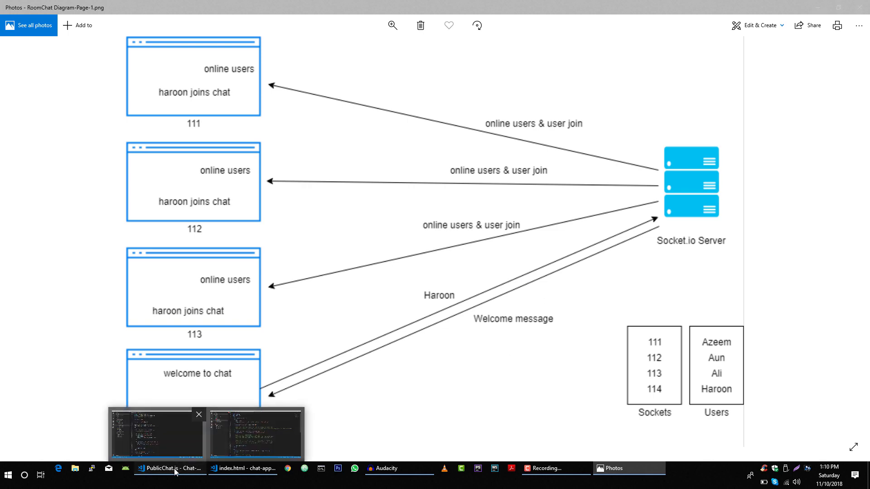
- Copy the getVisitors and emitVisitors helpers from index.js into PublicChat.js
left_click(168, 467)
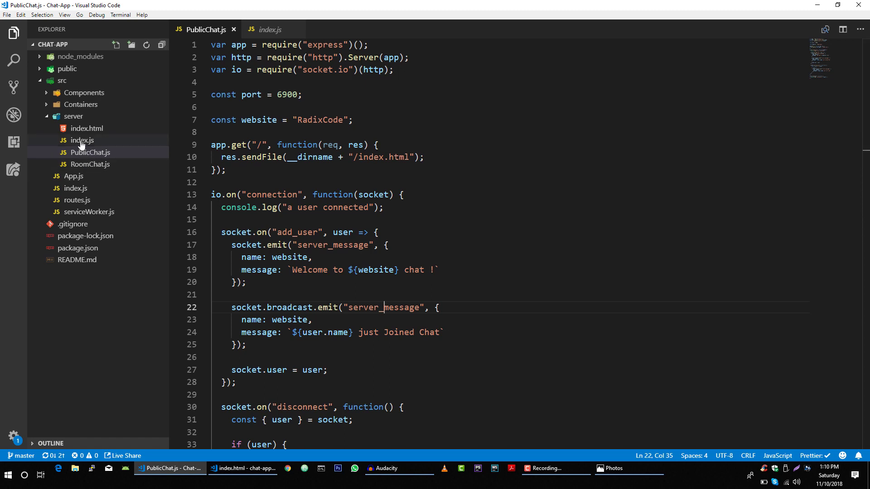
left_click(271, 29)
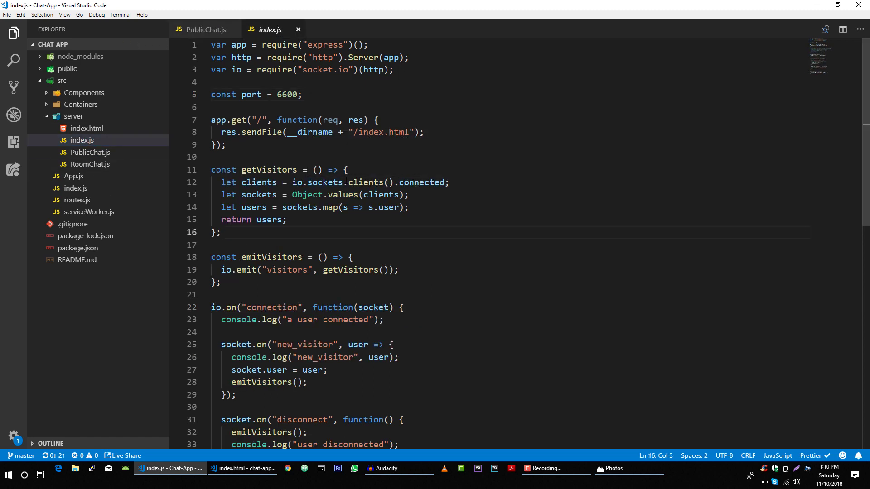
left_click_drag(221, 232, 221, 282)
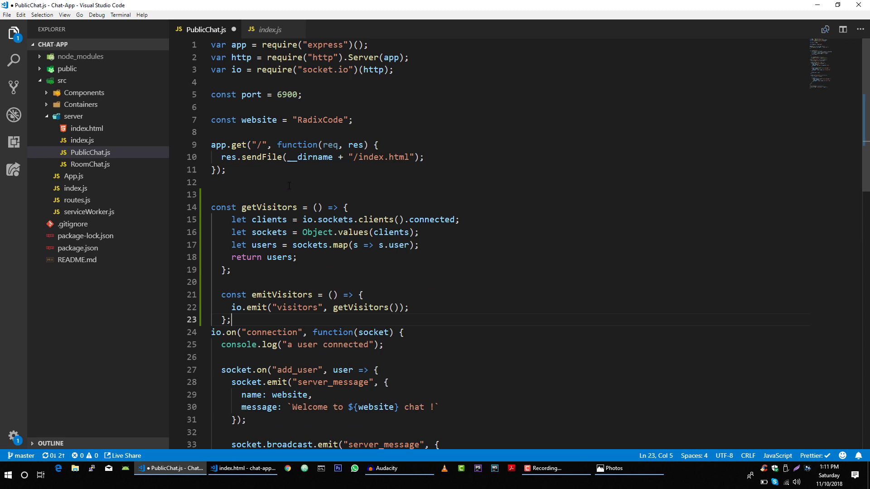
- Rename the pasted helpers to getOnlineUsers and emitOnlineUsers emitting a "users" event
double_click(268, 194)
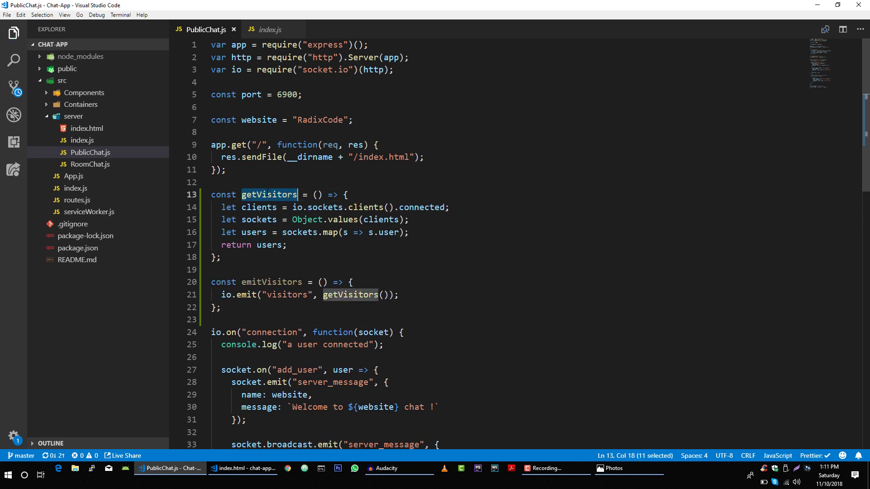
type("getOn")
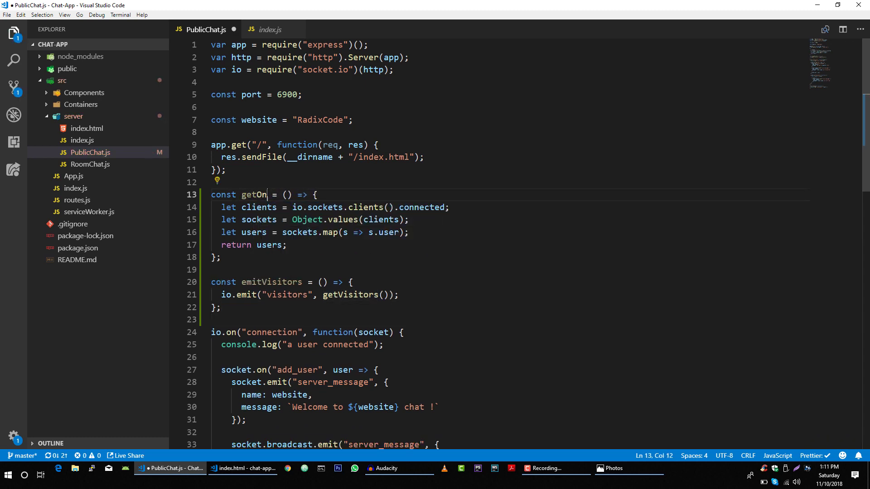
type("lineUsers")
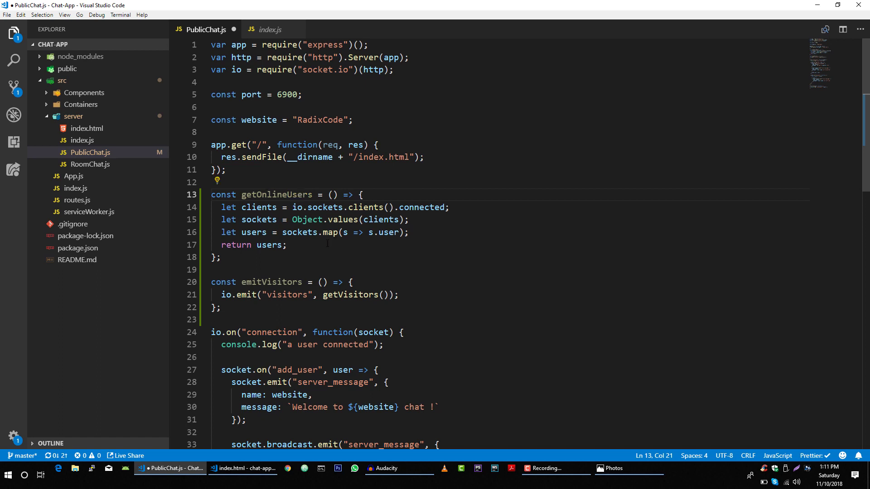
double_click(351, 295)
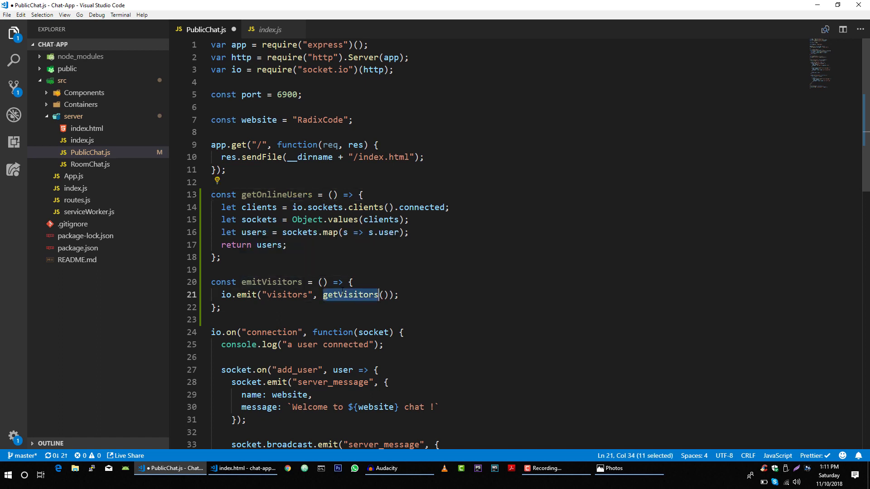
type("get")
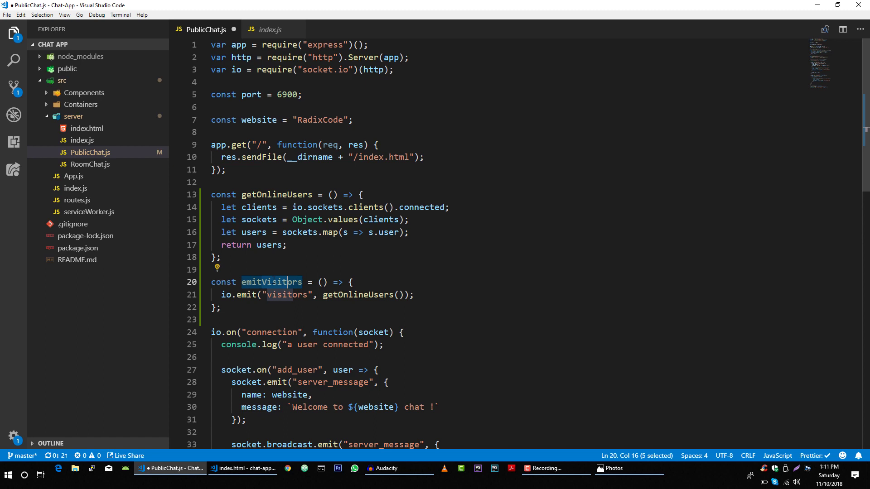
type("emitOnlineUse")
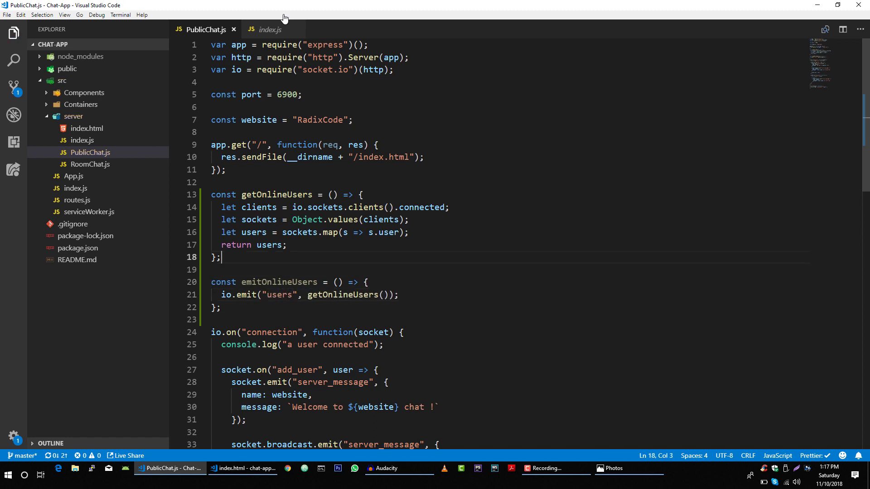
- Review index.js's emitVisitors calls, close it, and inspect PublicChat.js's add_user handler
left_click(271, 29)
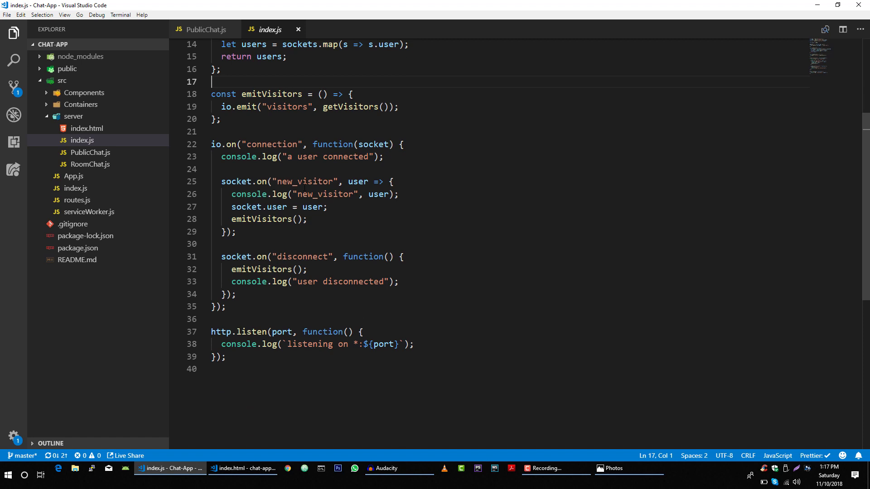
double_click(304, 182)
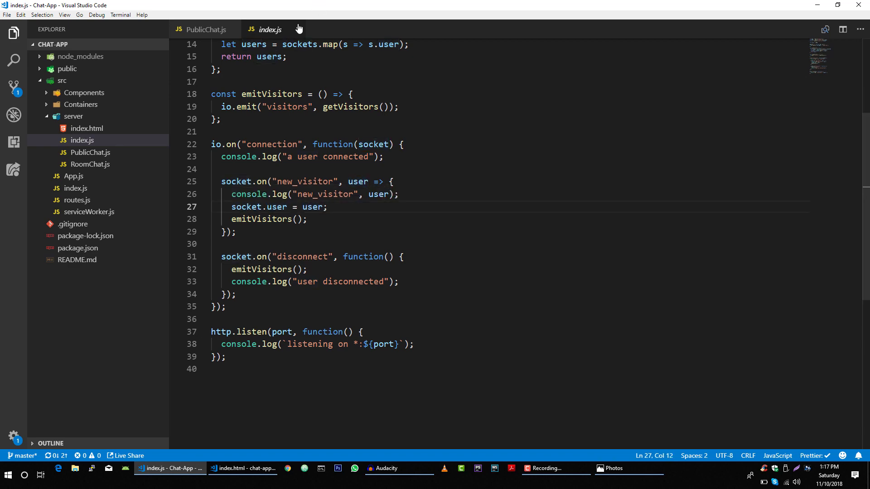
left_click(205, 29)
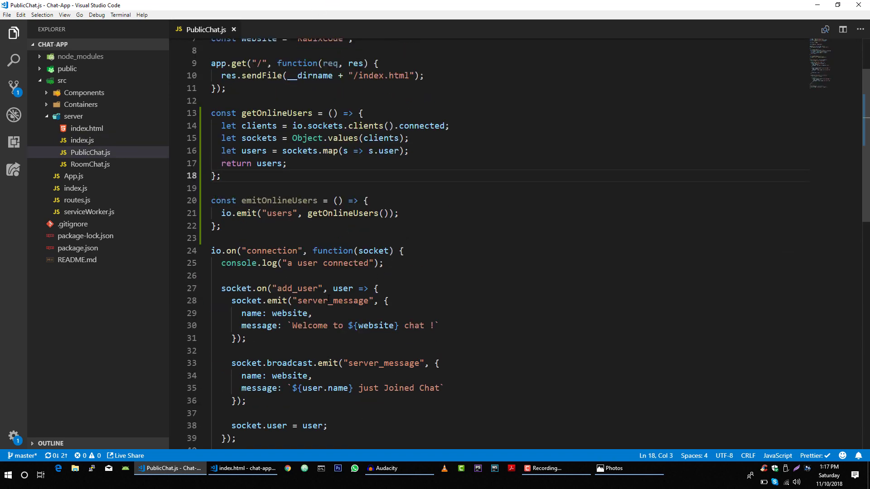
scroll("down", 3)
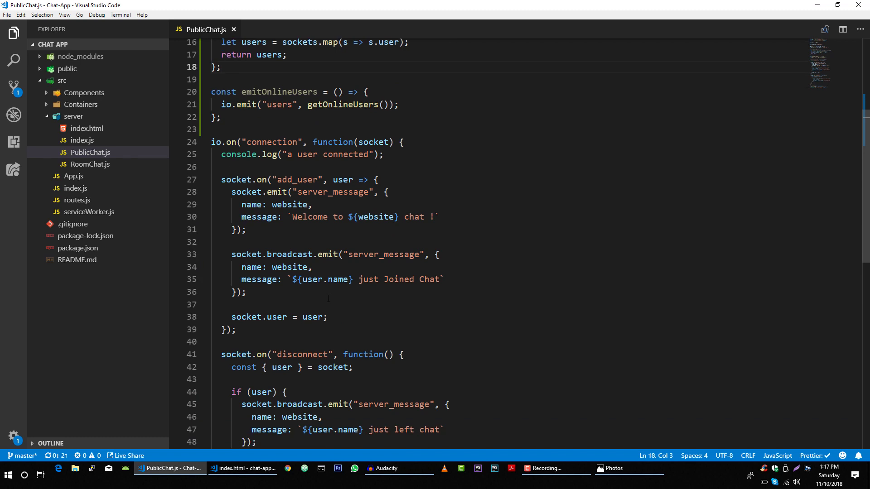
double_click(297, 98)
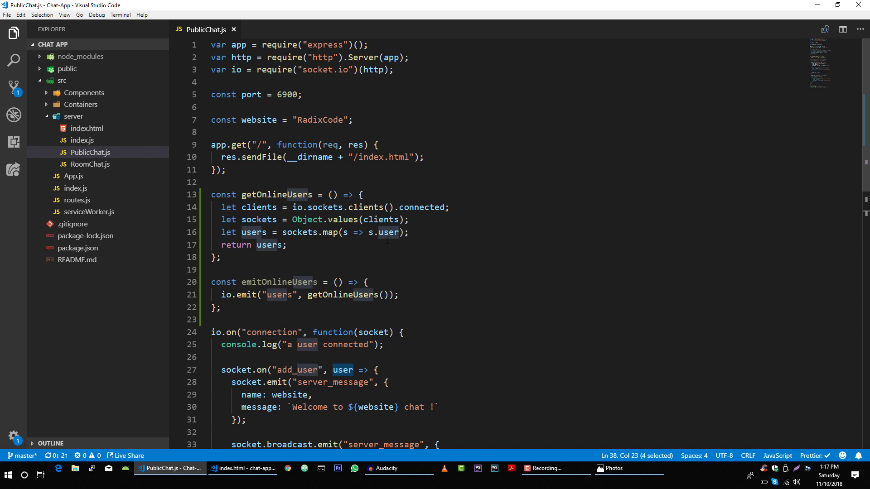
left_click(288, 245)
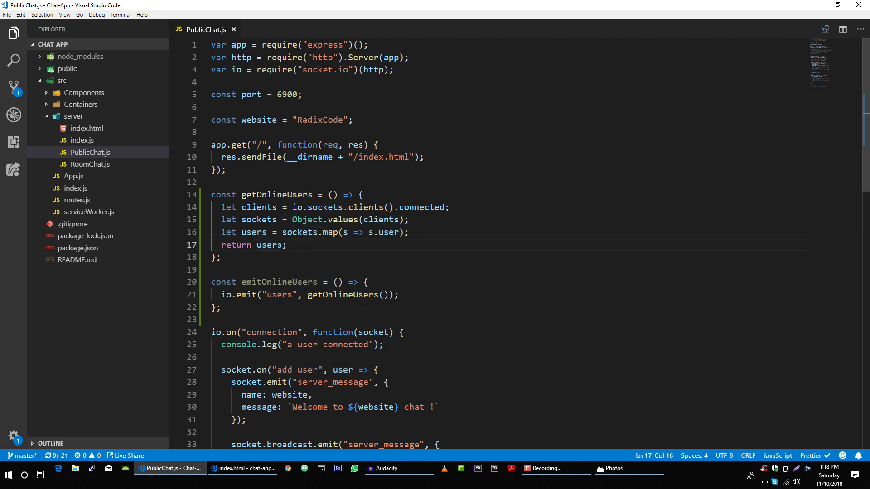
double_click(389, 233)
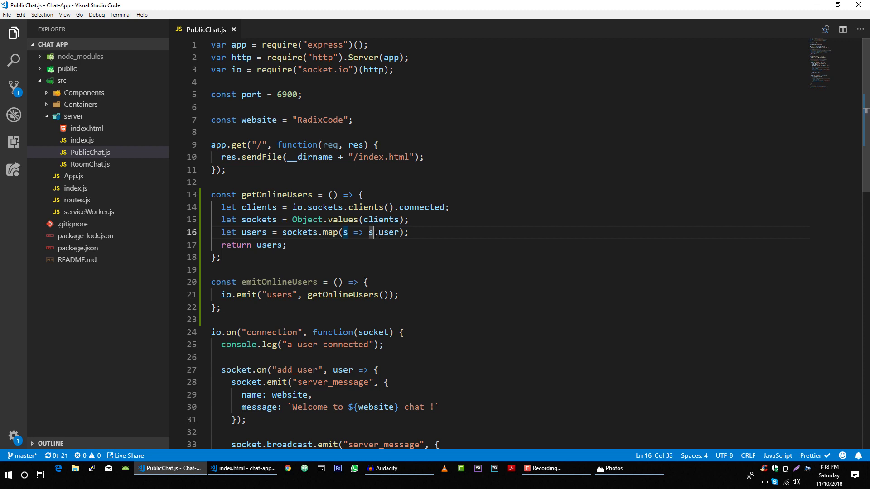
double_click(269, 245)
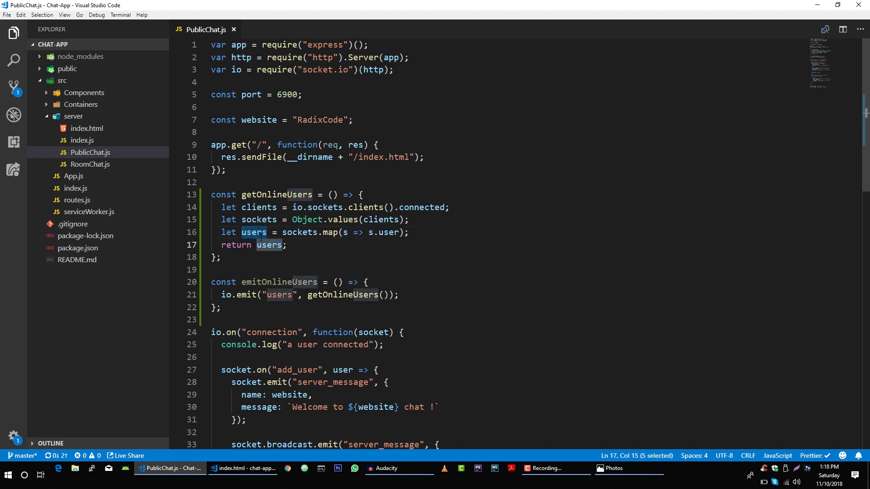
double_click(254, 232)
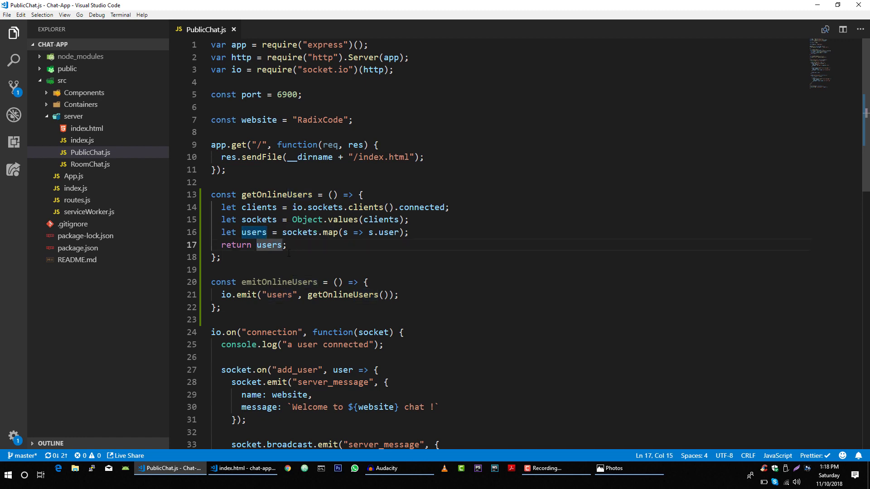
left_click(287, 246)
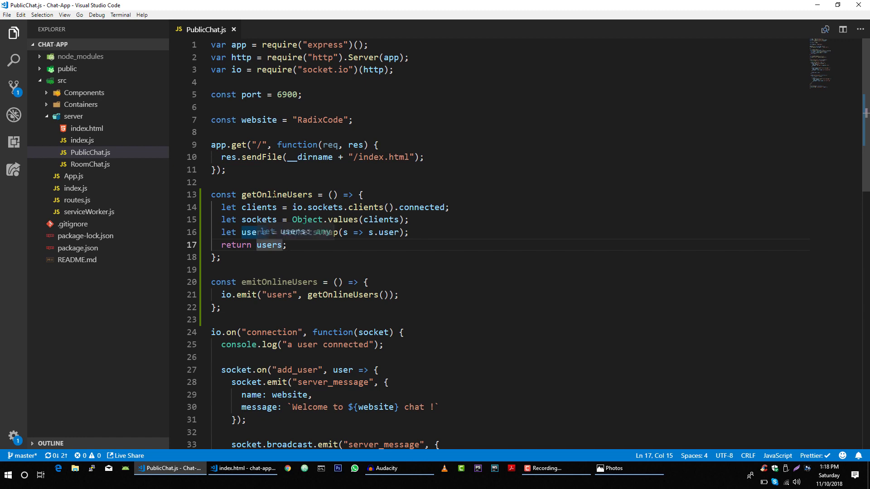
- Return users.filter(u => u!=undefined) from getOnlineUsers and save the file
type(".")
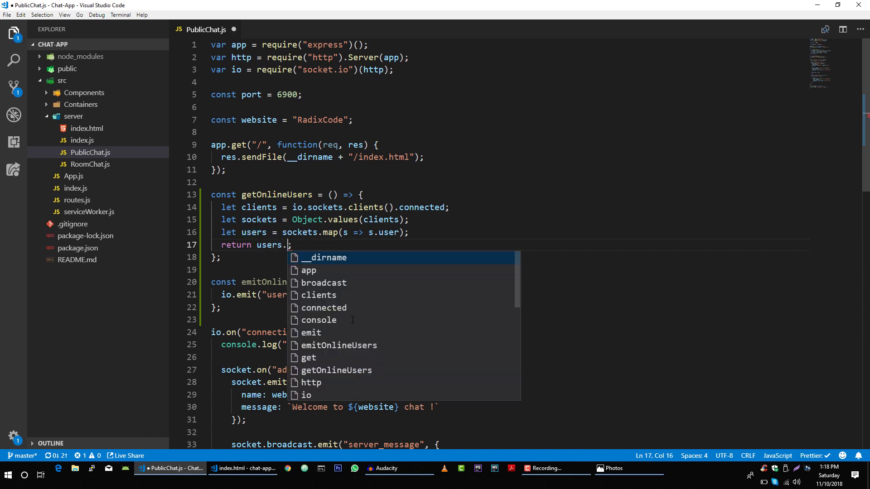
type("filter")
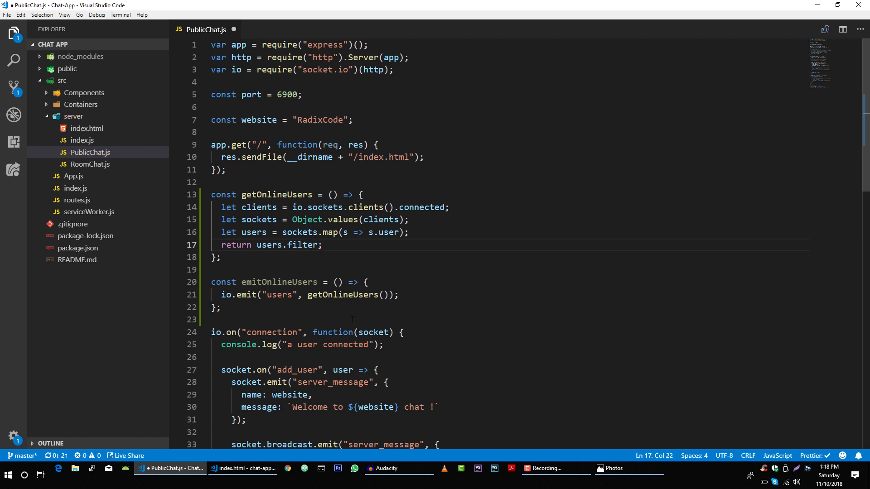
type("()")
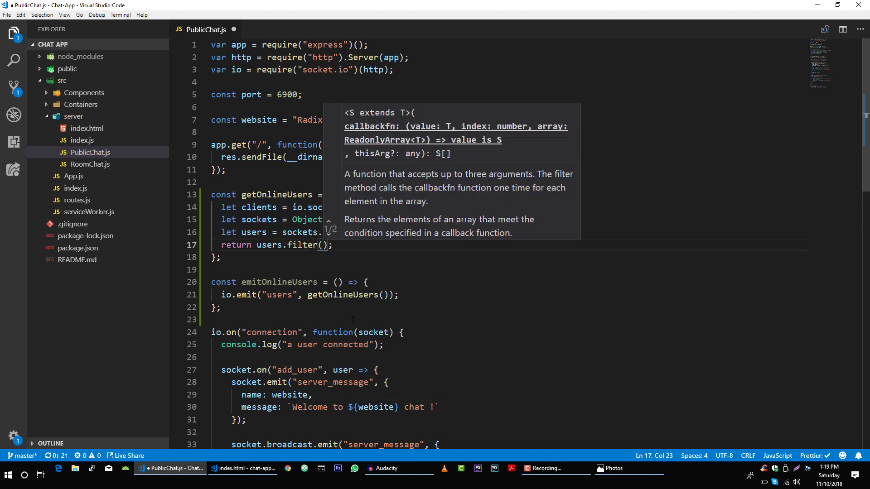
type("u =>")
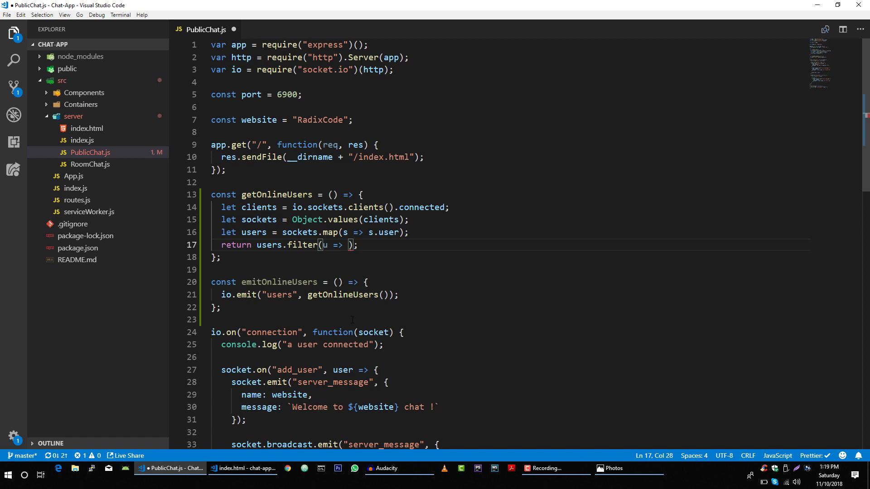
type("u!")
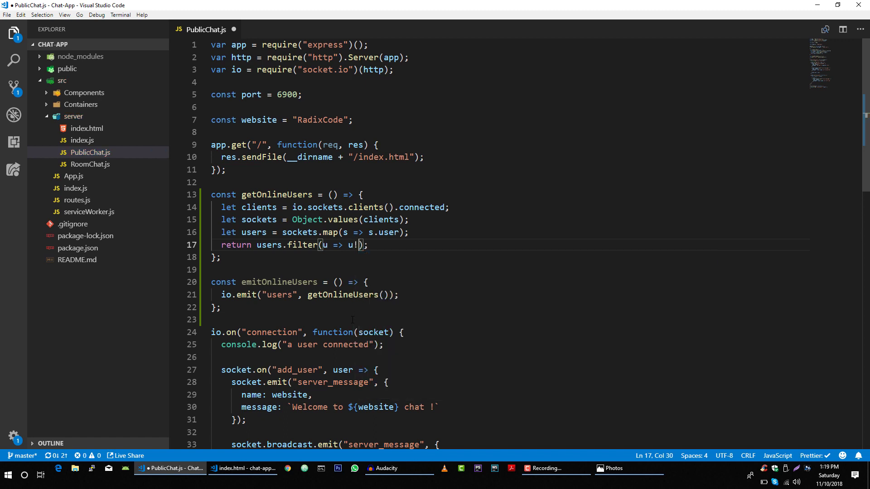
type("=undefined")
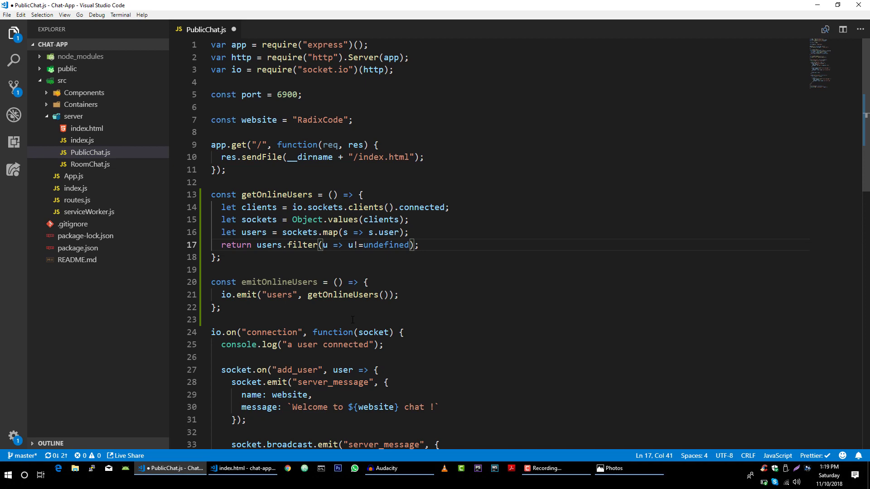
key("ctrl+s")
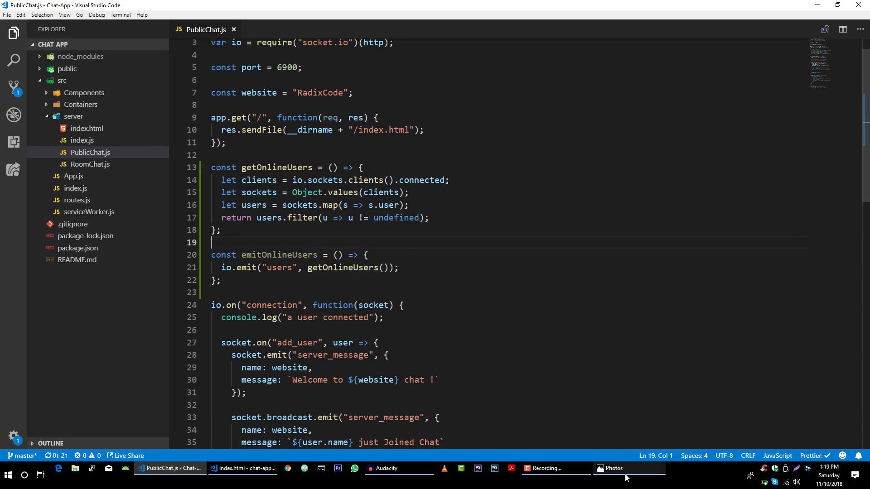
- Check the diagram's user-join broadcasts in Photos, then return to PublicChat.js
left_click(627, 473)
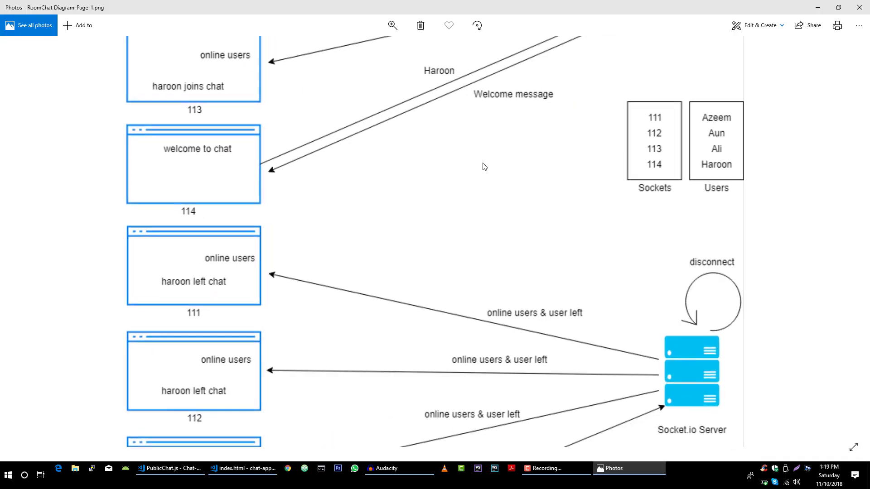
scroll("down", 3)
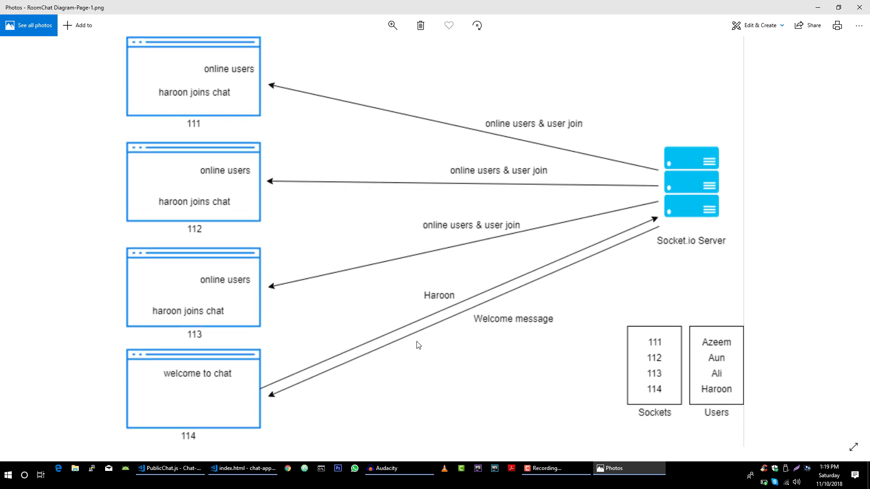
mouse_move(555, 230)
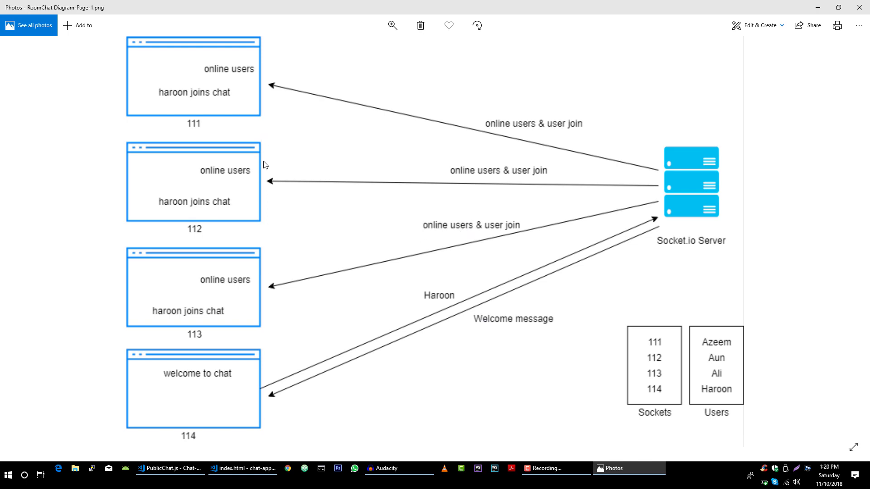
mouse_move(449, 267)
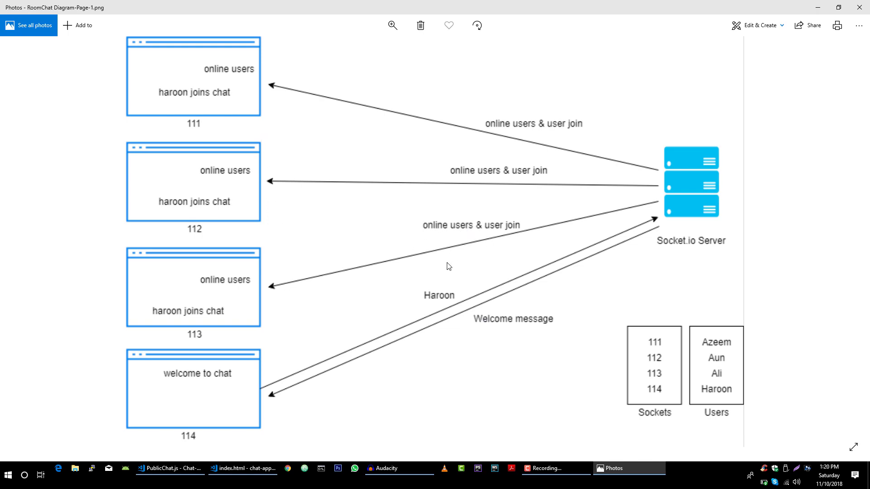
left_click(159, 469)
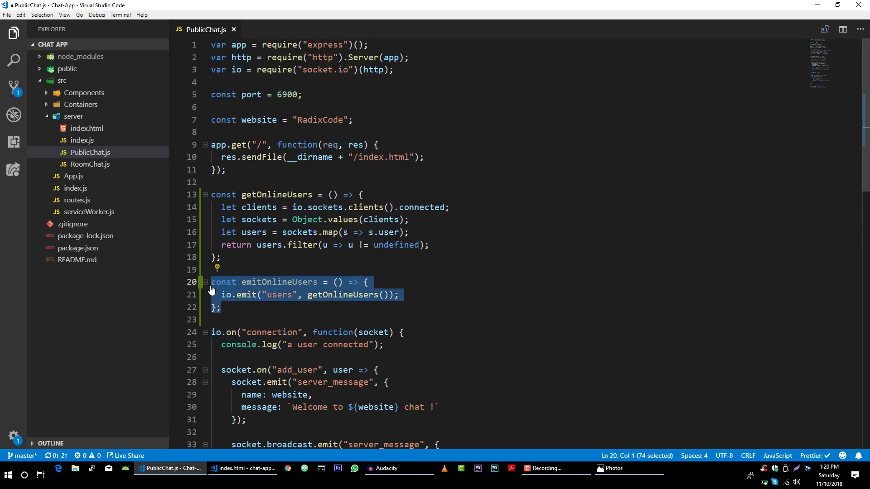
- Move emitOnlineUsers inside io.on('connection') and send users via socket.broadcast.emit
key("Delete")
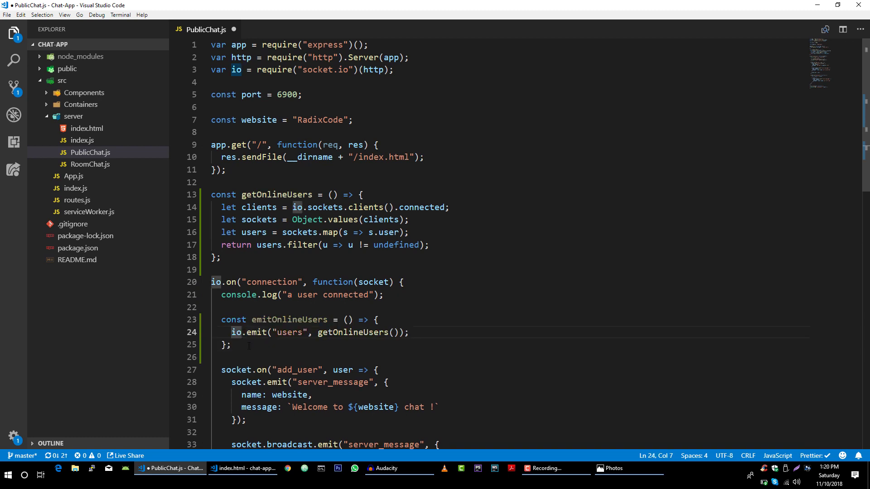
type("socket.")
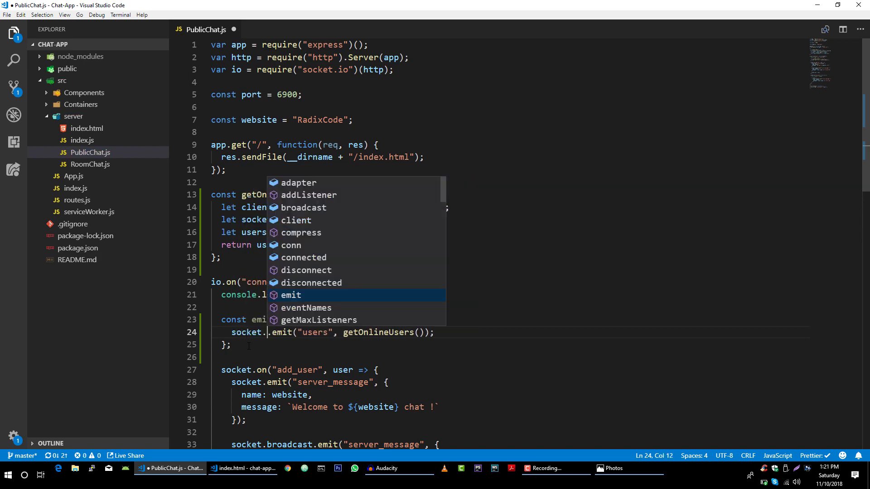
type("bp")
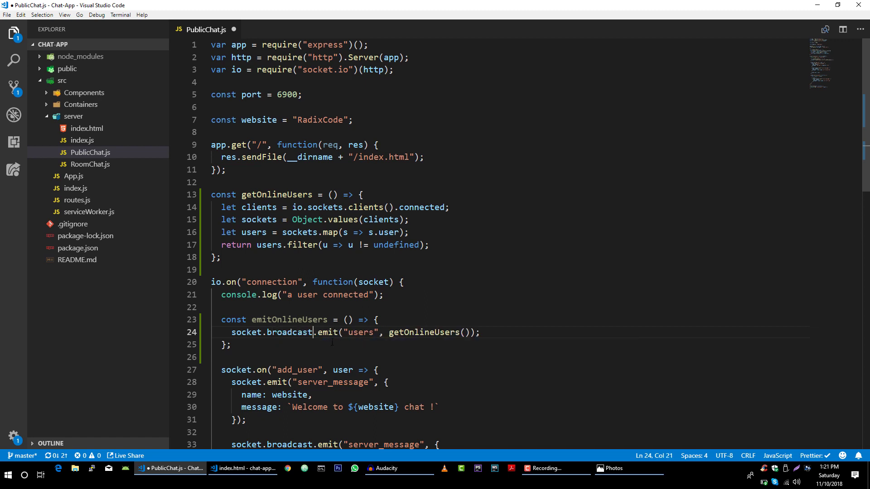
- Review the socket.broadcast.emit users line against the join diagram
double_click(247, 332)
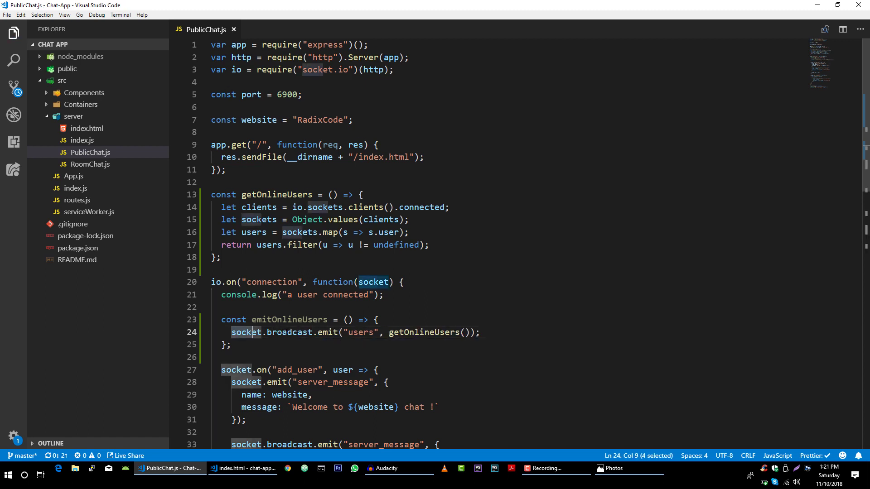
left_click(315, 333)
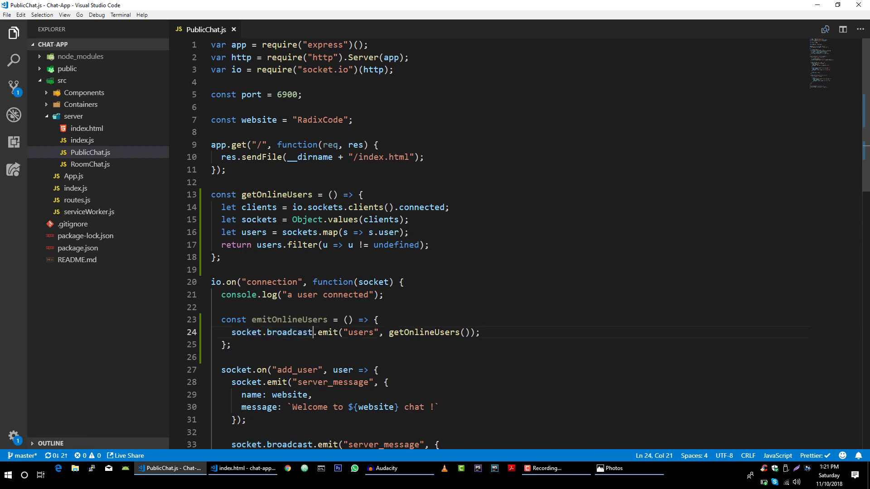
double_click(360, 333)
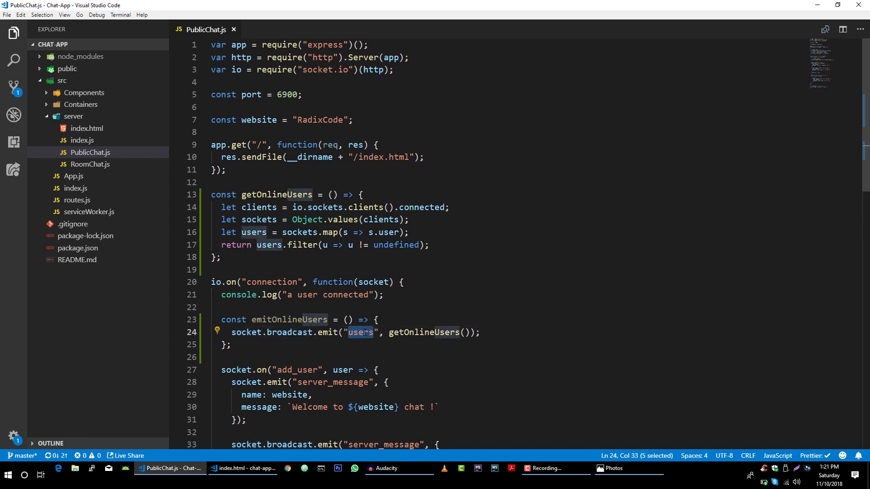
left_click(629, 468)
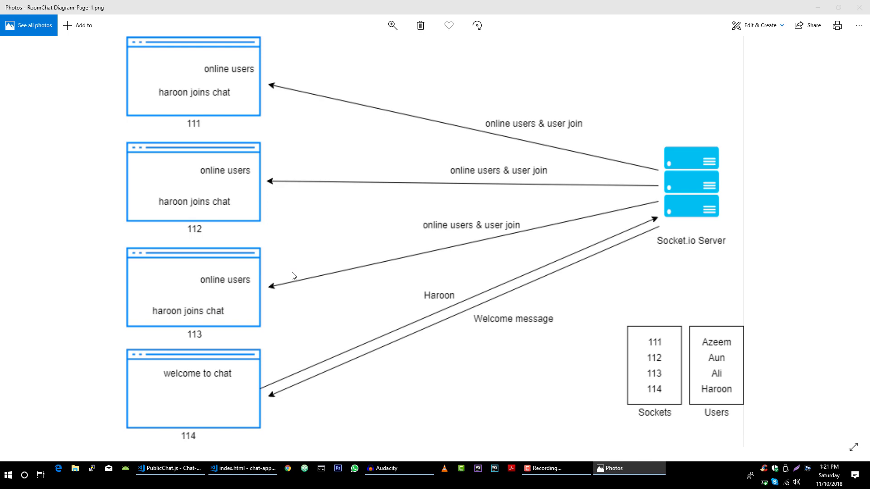
left_click(171, 467)
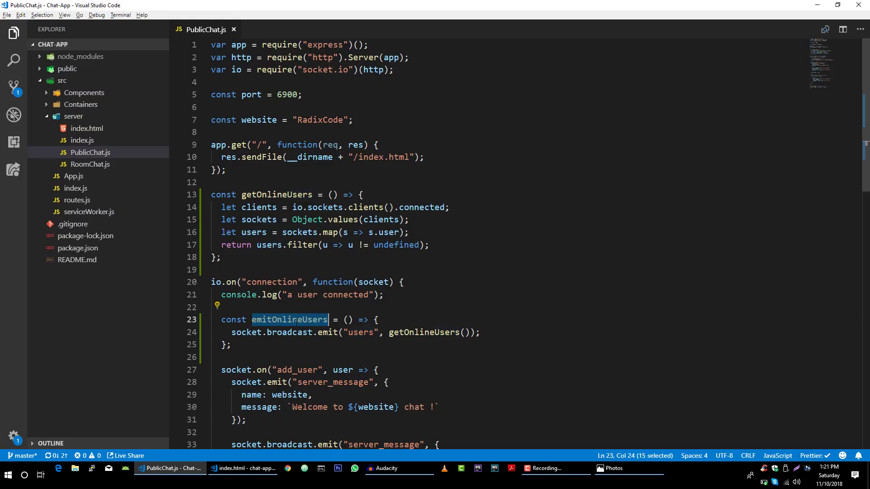
- Call emitOnlineUsers(); after socket.user = user in the add_user handler
scroll("down", 3)
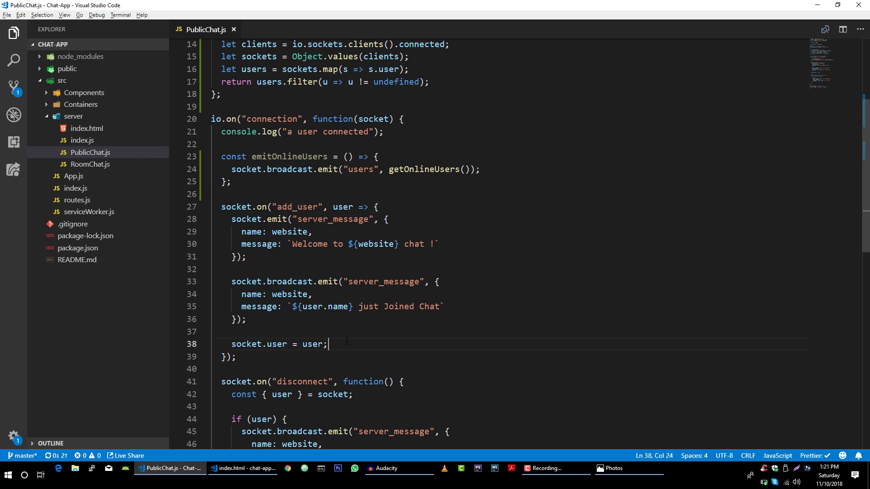
type("emitOnlineUsers();")
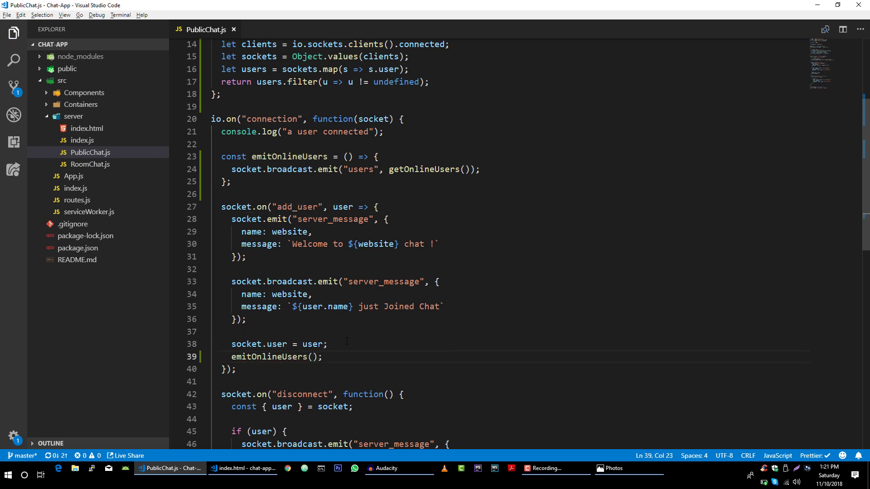
left_click(629, 468)
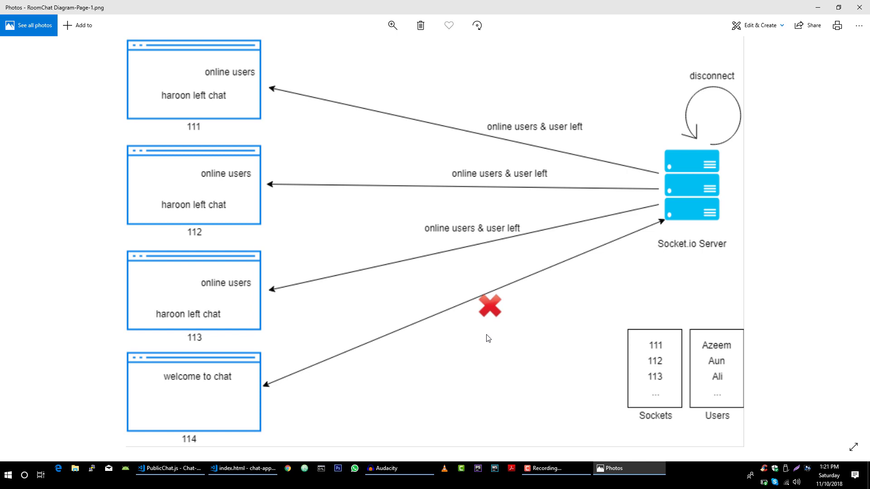
mouse_move(518, 240)
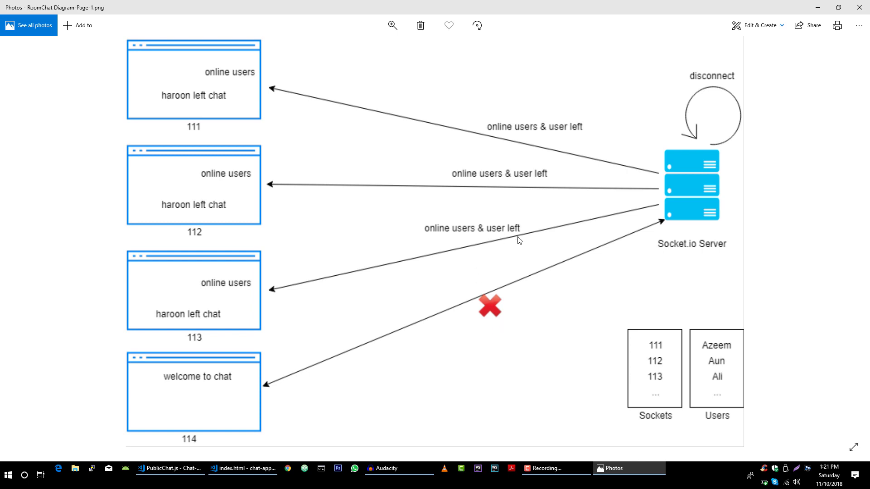
mouse_move(214, 214)
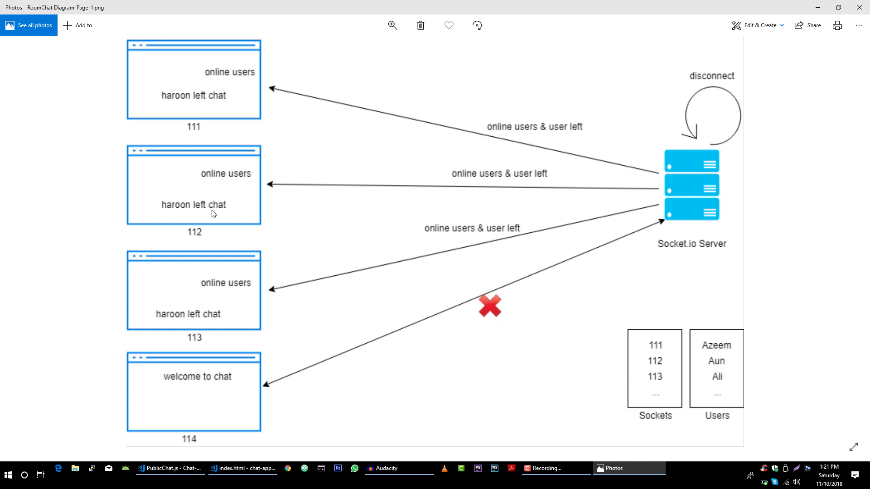
mouse_move(293, 190)
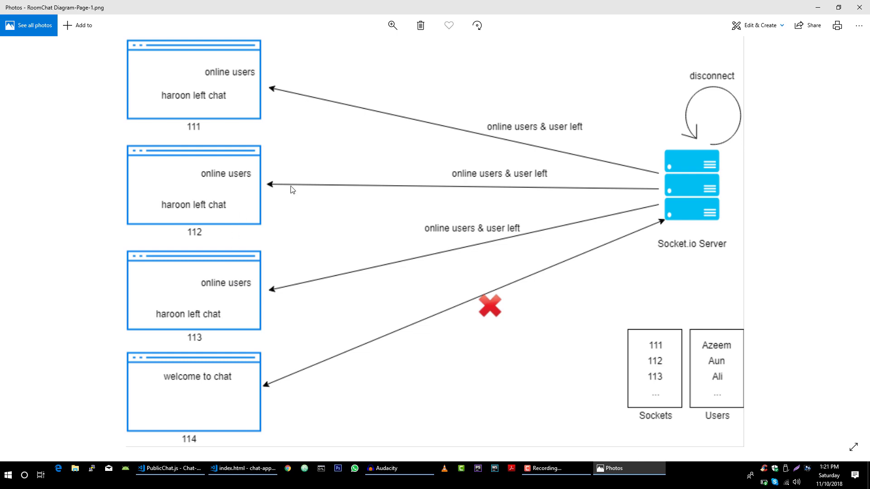
mouse_move(256, 192)
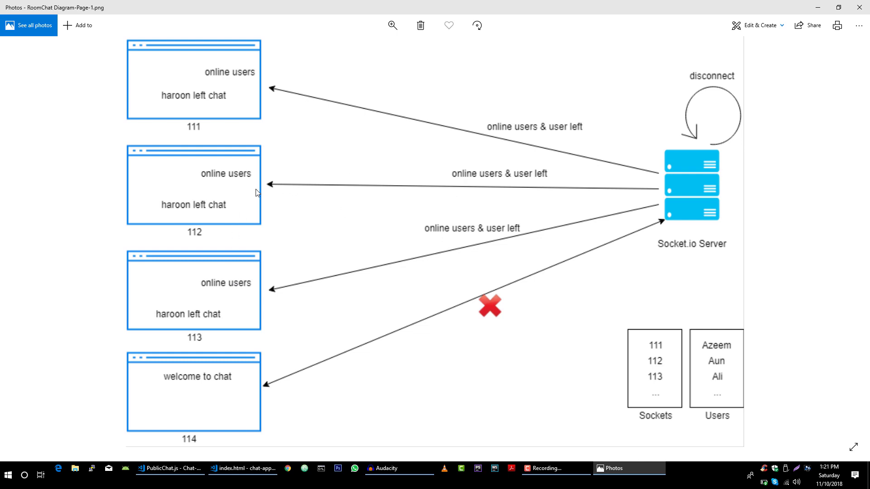
mouse_move(225, 189)
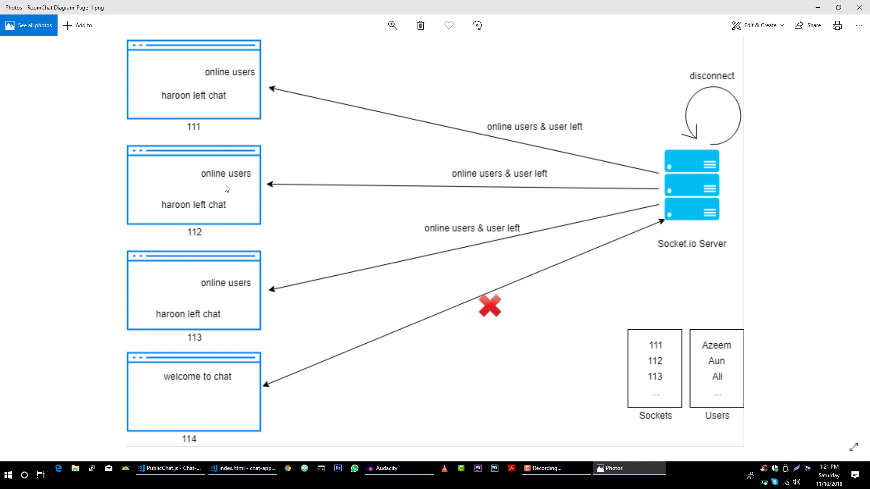
- Return from the disconnect diagram to the disconnect handler code
left_click(167, 468)
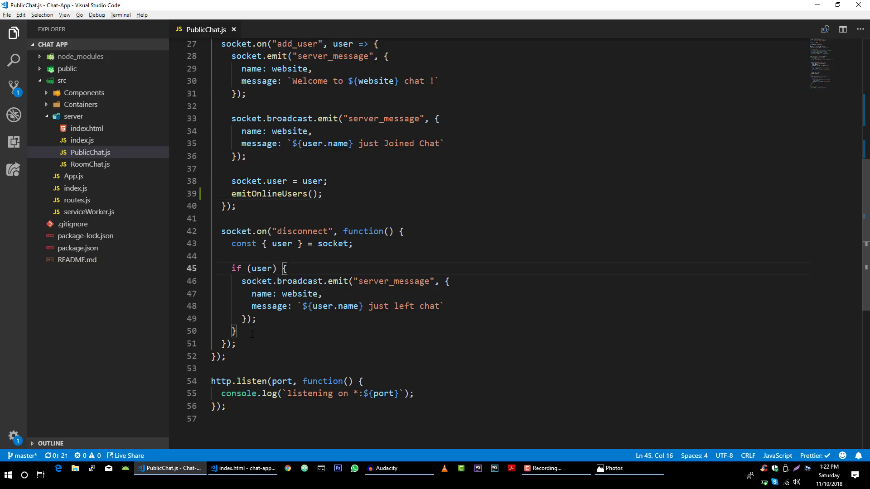
- Call emitOnlineUsers(); at the end of the disconnect handler, then show the full diagram
type("emitOnlineUsers")
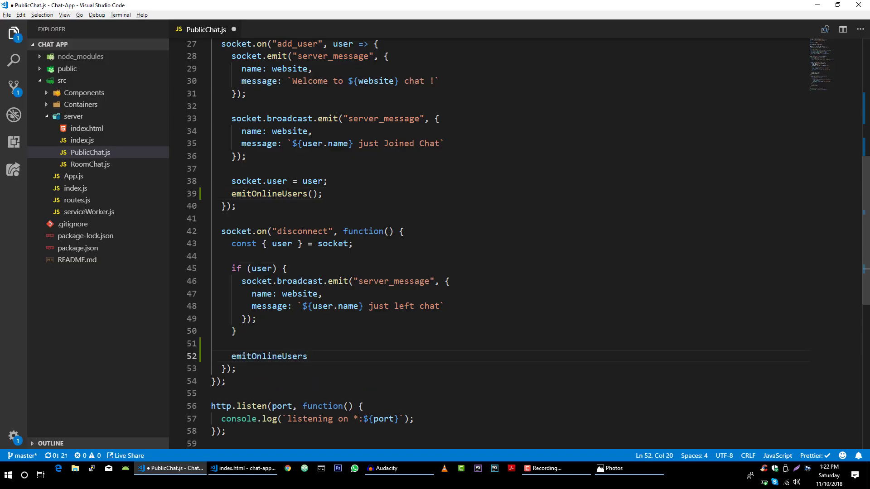
type("()")
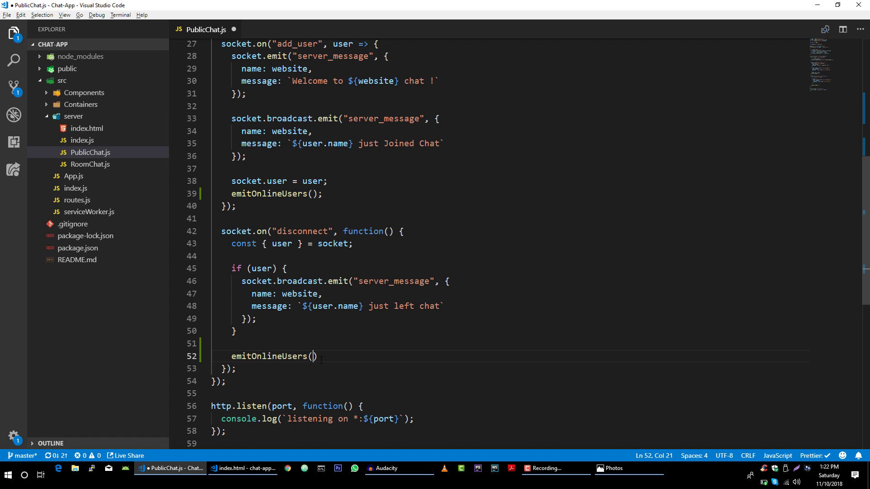
type(";")
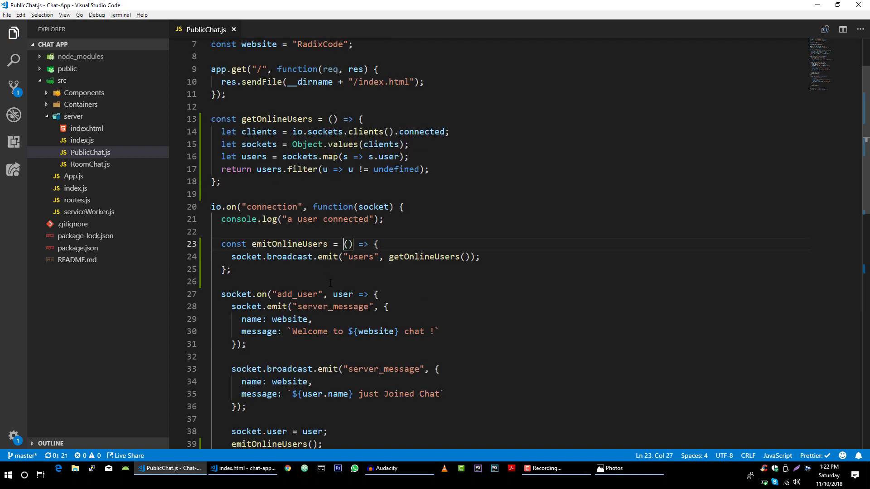
left_click(434, 256)
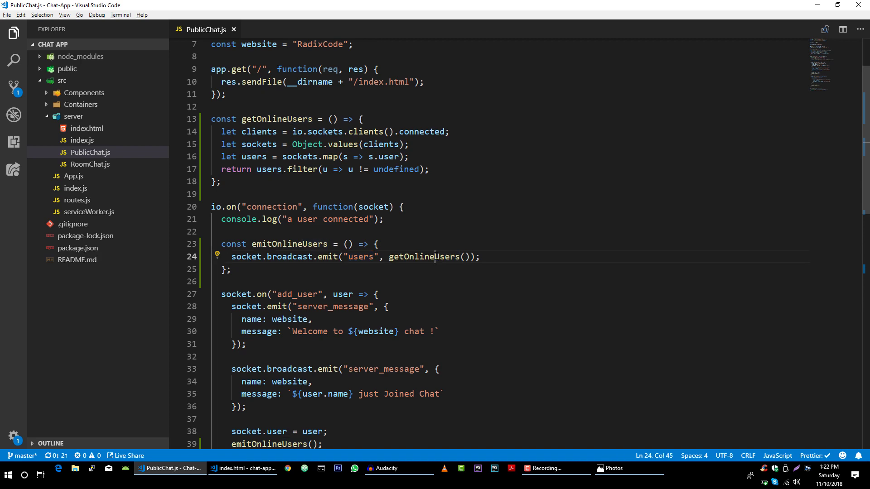
left_click(613, 468)
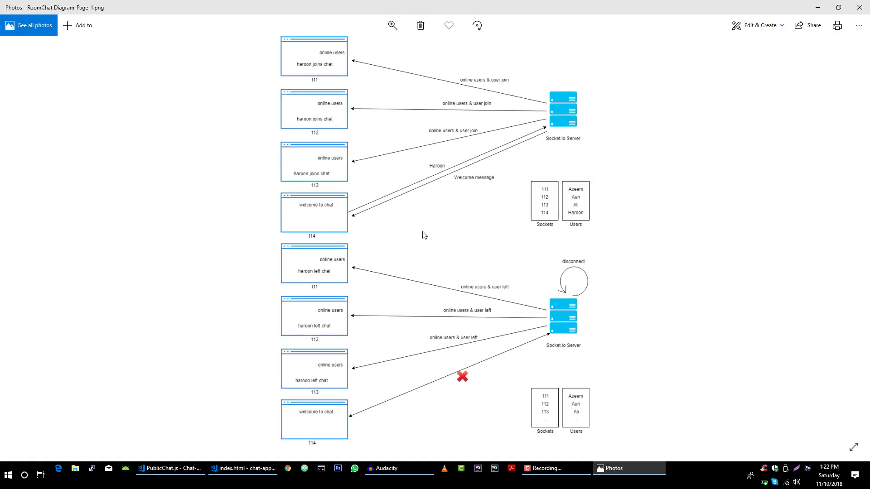
mouse_move(459, 239)
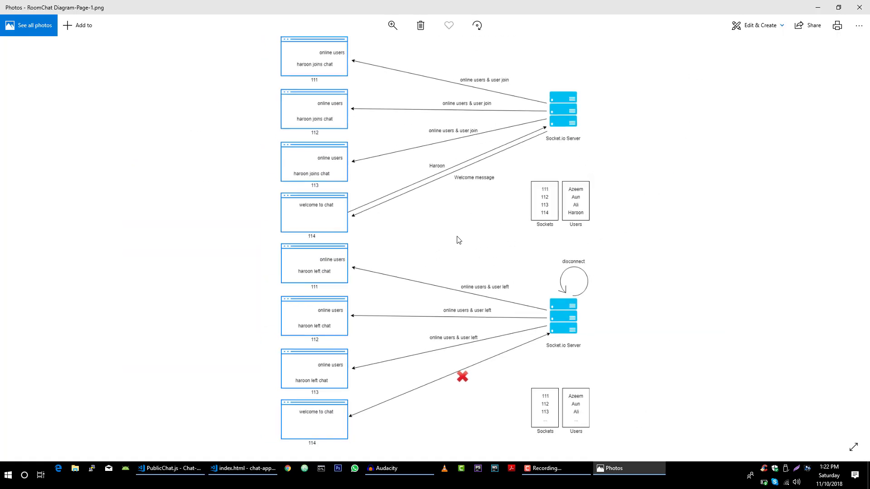